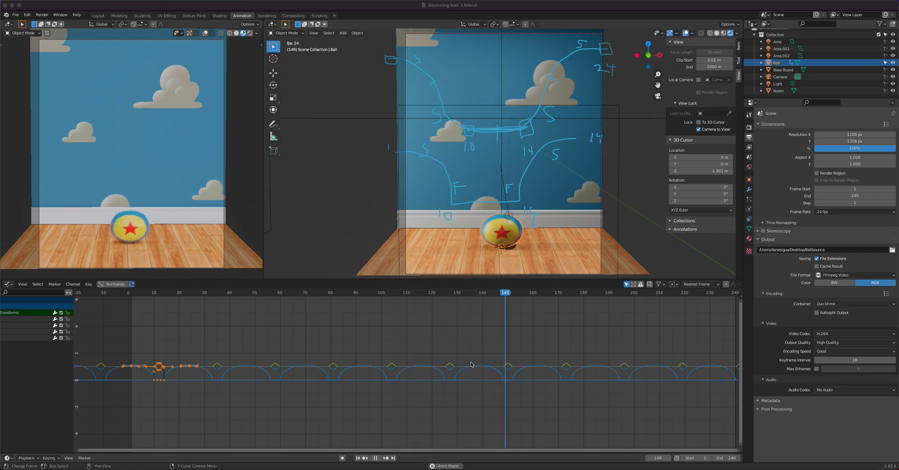
- Watch the looping bounce, then revert the file and choose Don't Save to discard changes
click(376, 457)
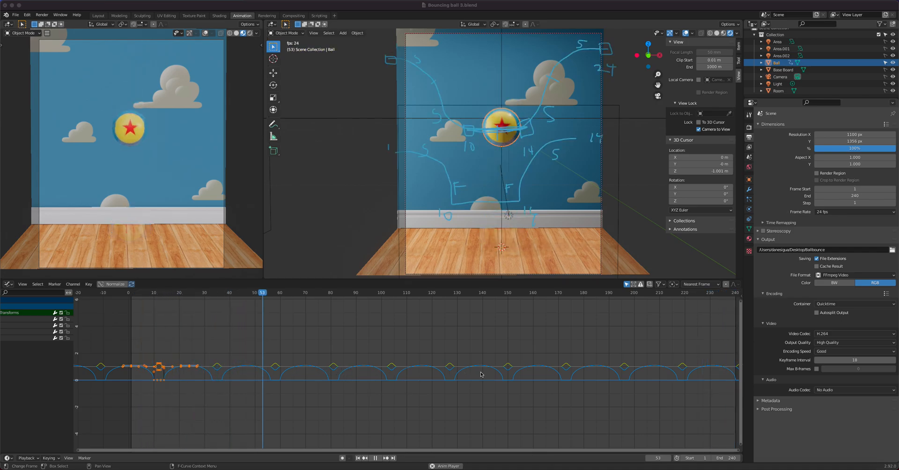
click(382, 292)
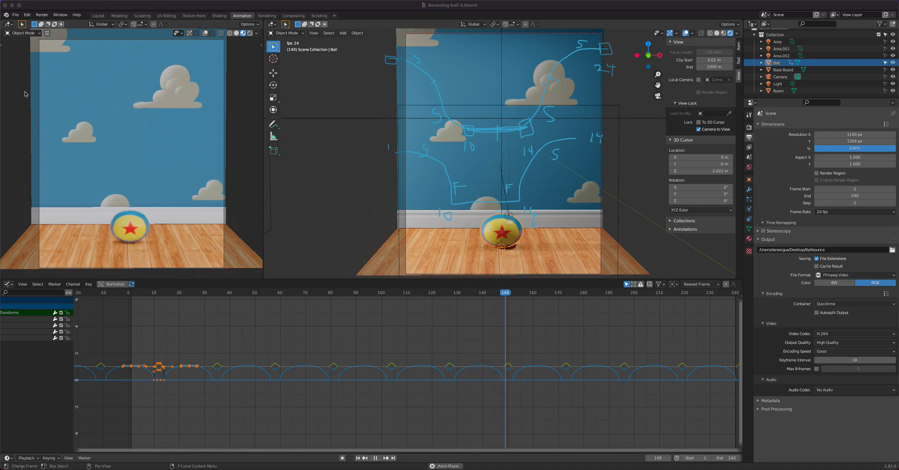
click(16, 15)
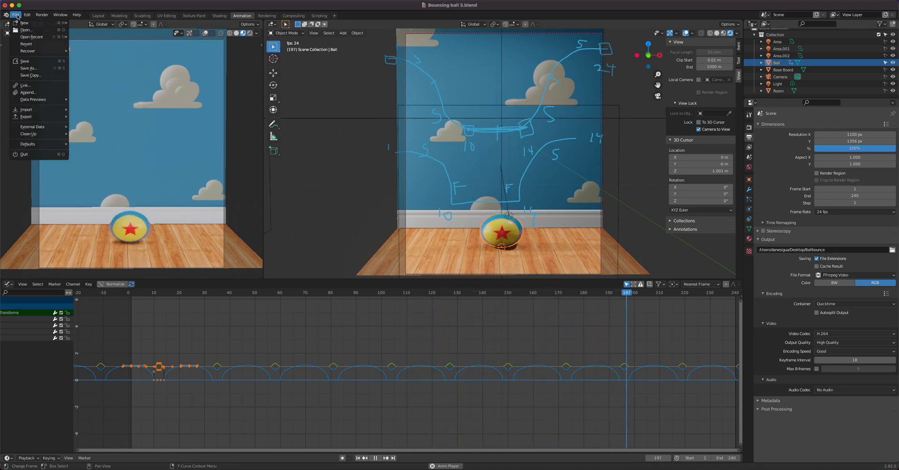
click(24, 154)
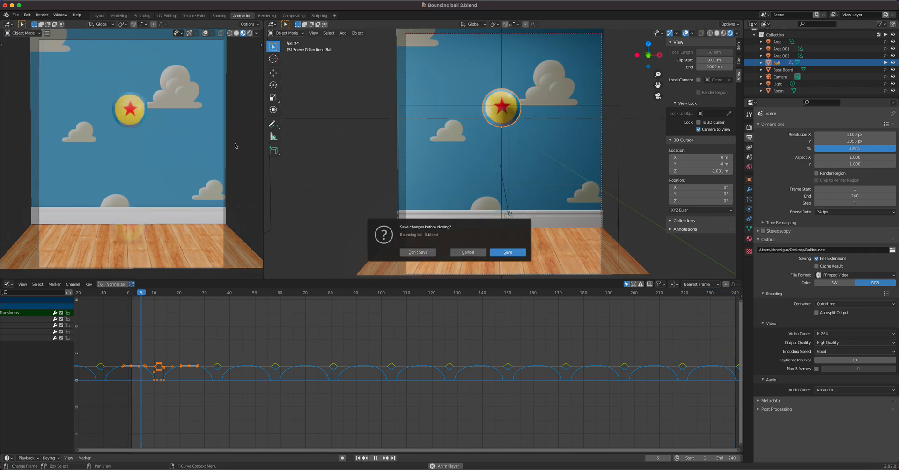
click(417, 253)
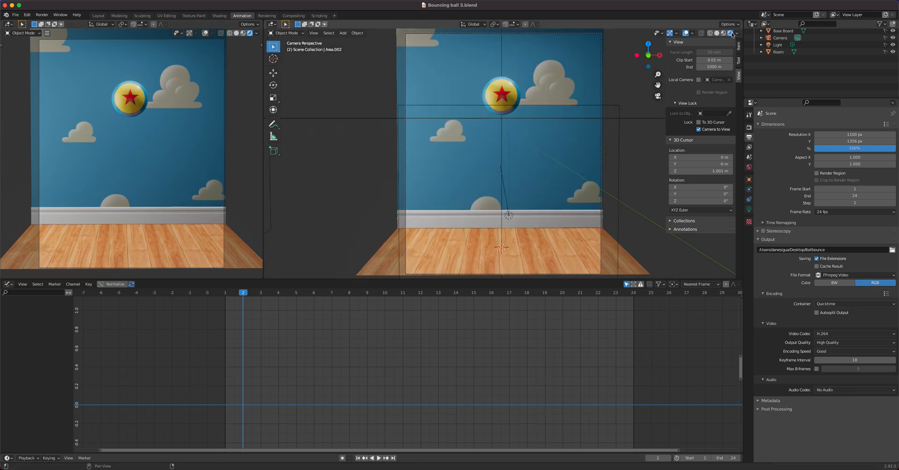
click(378, 457)
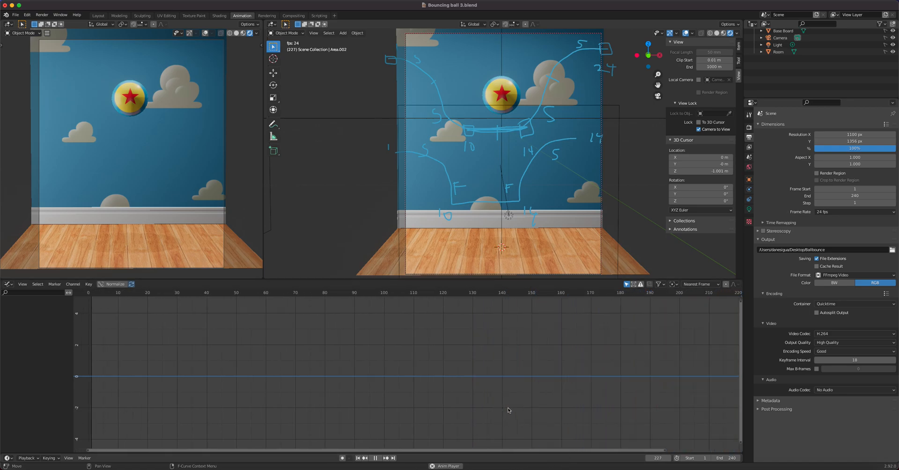
- Select Area.002, then the Ball to show its single-bounce curves
click(192, 292)
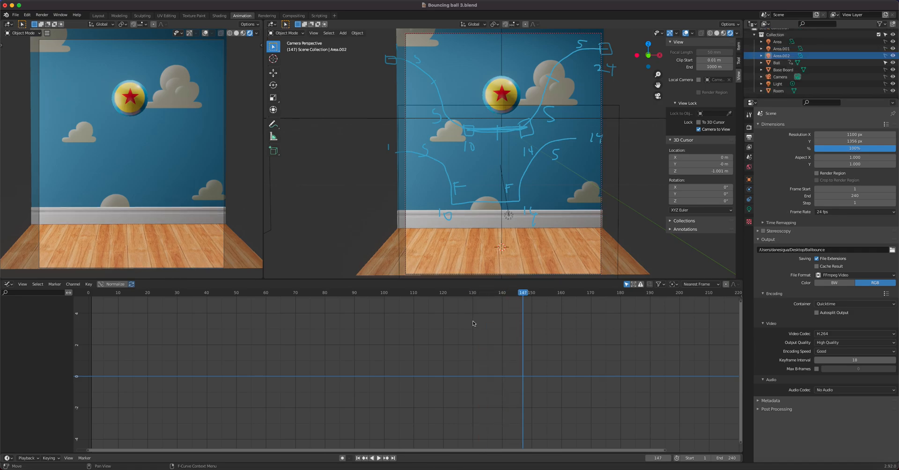
click(130, 99)
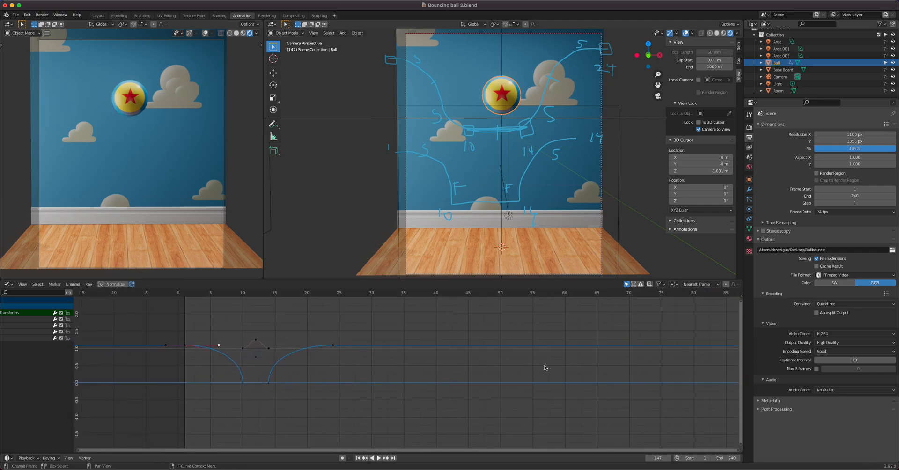
mouse_move(276, 277)
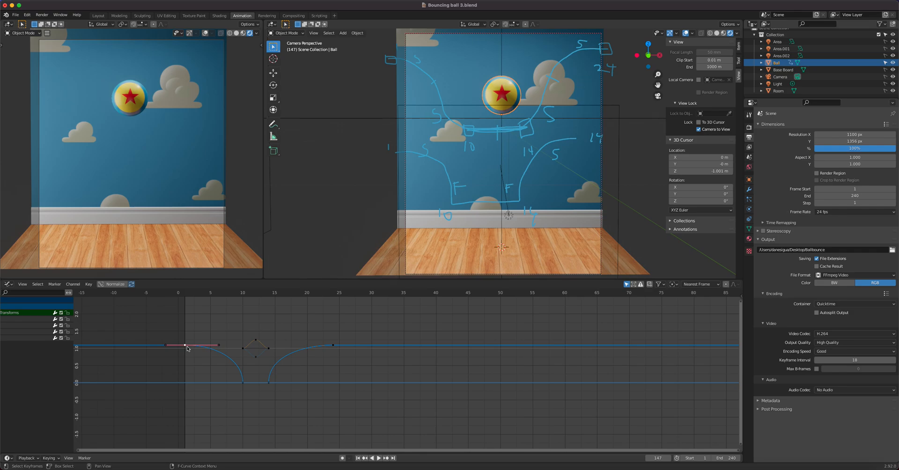
mouse_move(238, 383)
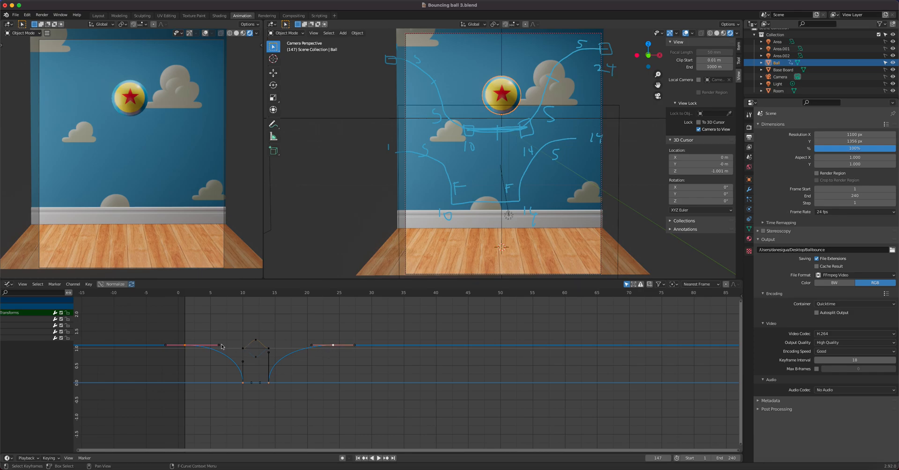
mouse_move(248, 384)
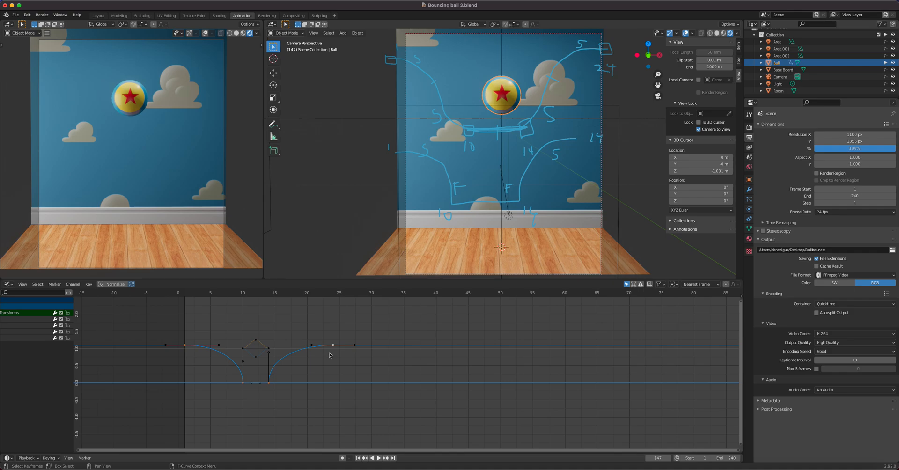
- Scrub from frame 13 to frame 24 and choose a Graph Editor pivot point
click(378, 458)
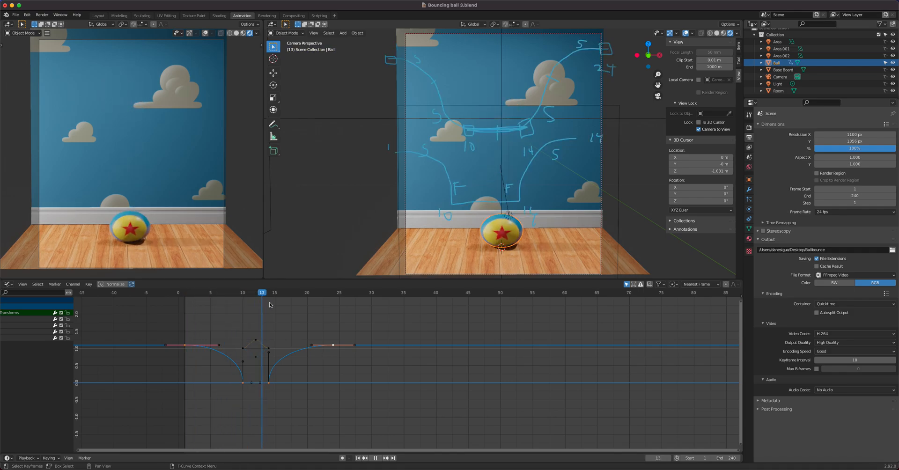
click(332, 292)
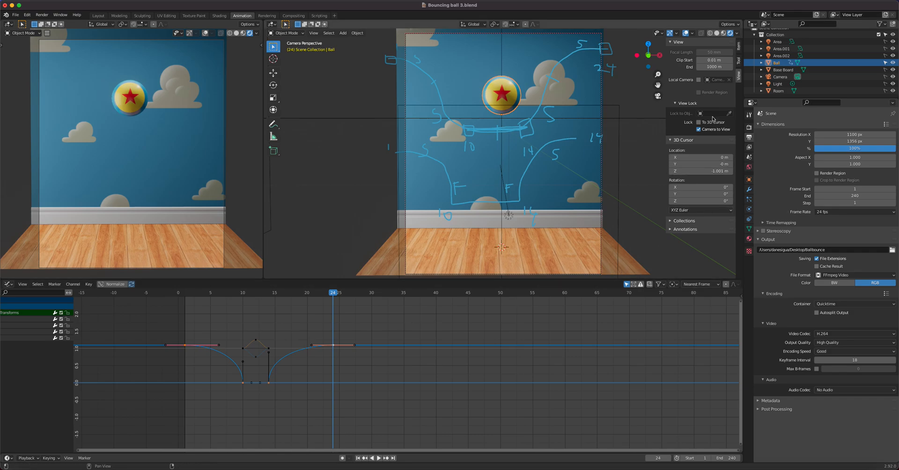
mouse_move(738, 53)
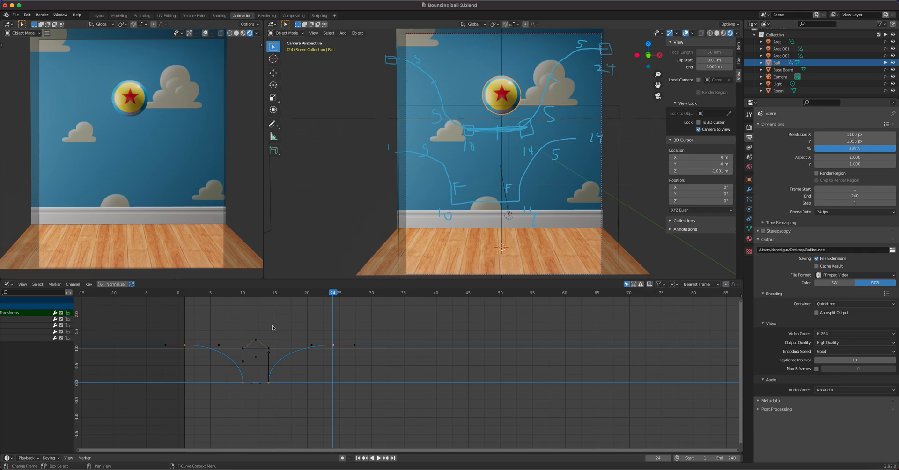
mouse_move(431, 325)
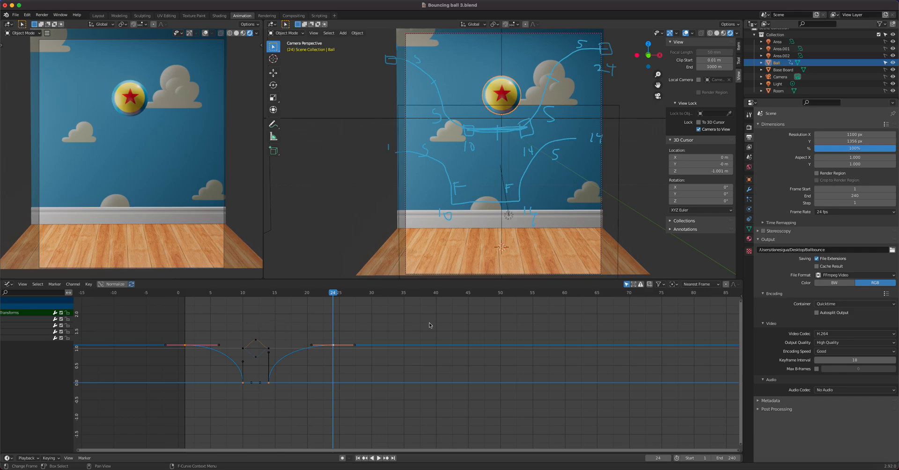
click(673, 284)
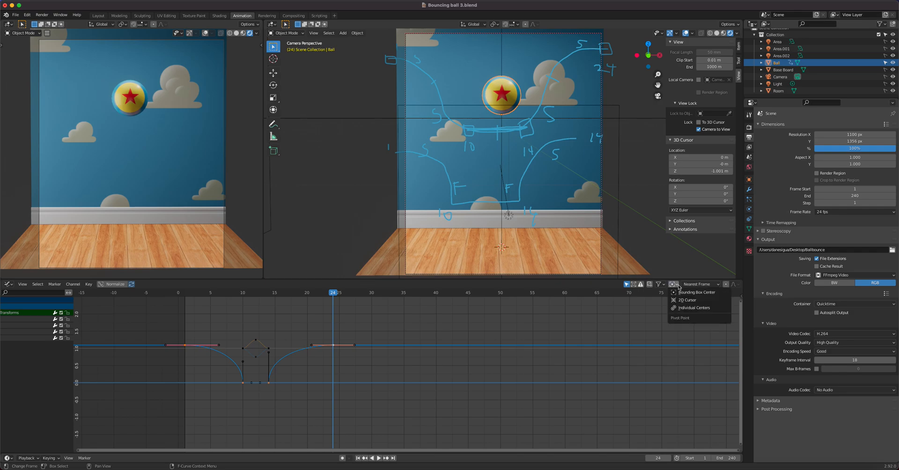
click(734, 284)
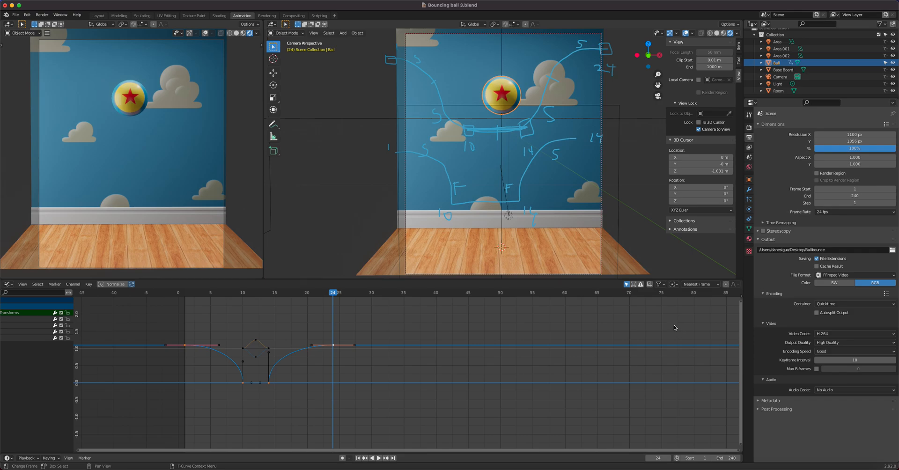
mouse_move(157, 292)
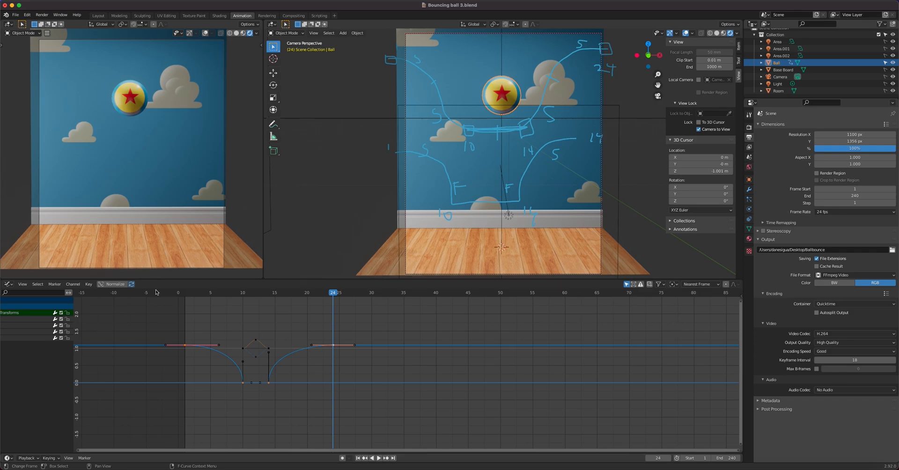
- Select the bounce curve keys and apply Make Cyclic (F-Modifier)
click(22, 285)
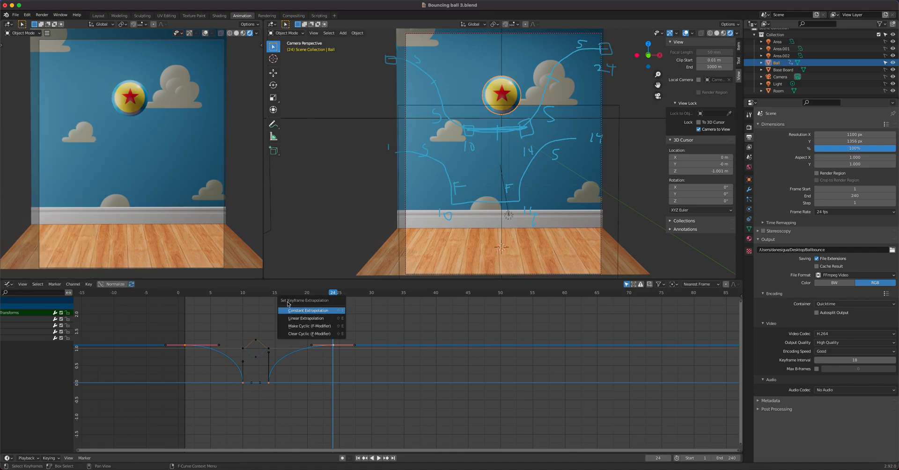
mouse_move(307, 310)
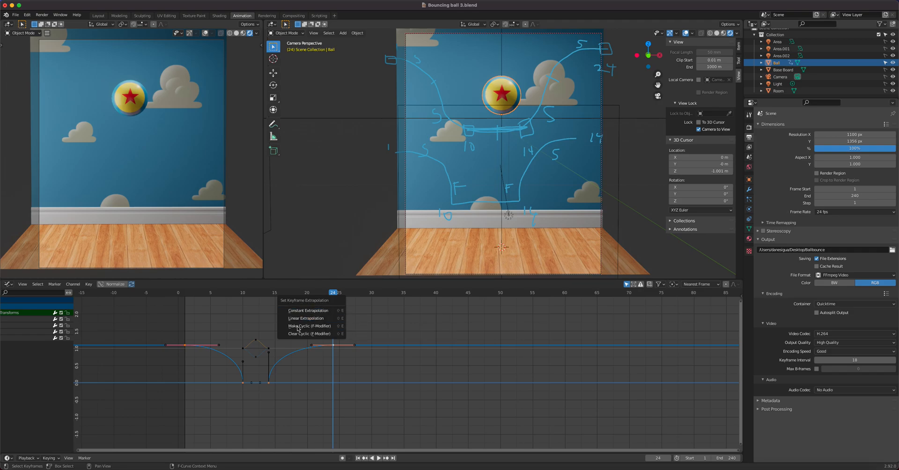
mouse_move(310, 325)
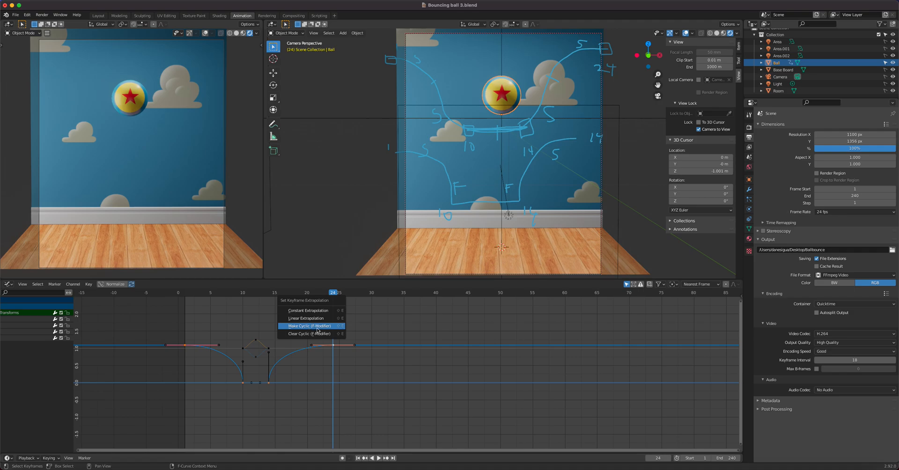
click(308, 325)
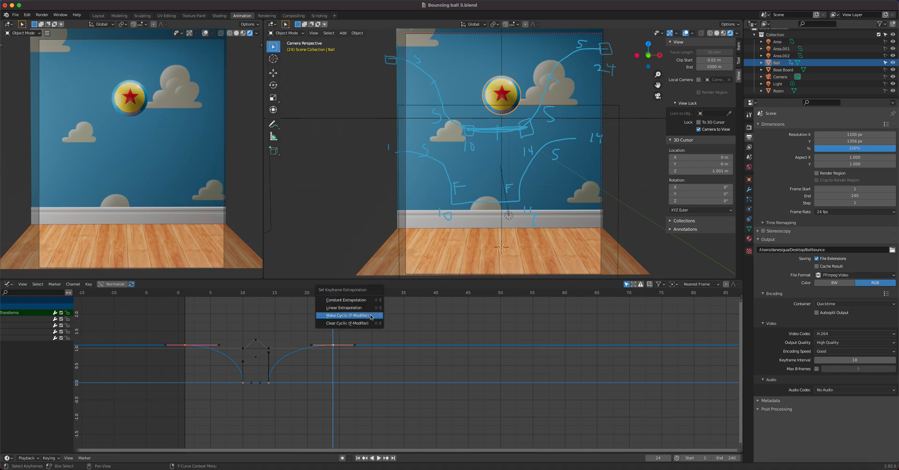
click(346, 315)
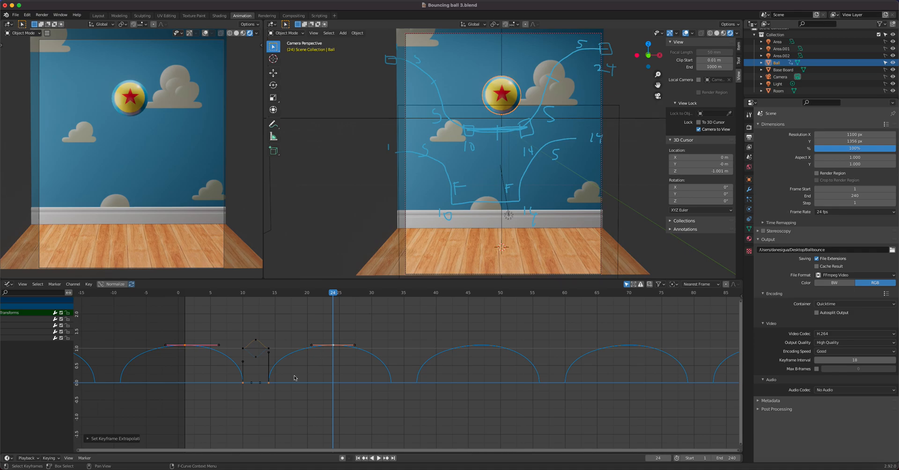
mouse_move(261, 298)
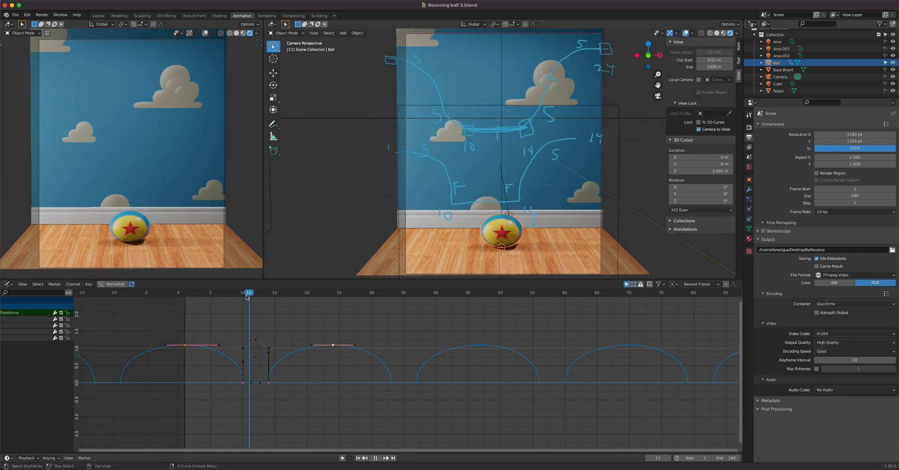
- Play the cycling bounce, then select the squash keys at floor contact near frame 12
click(184, 293)
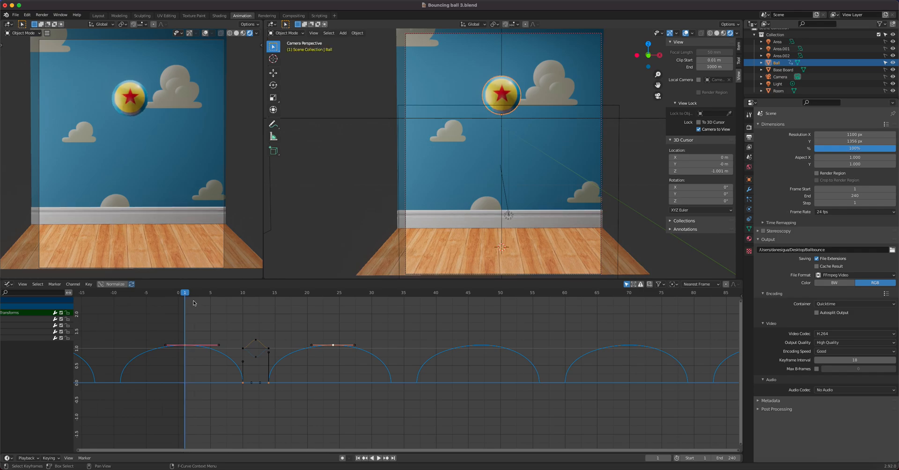
click(377, 457)
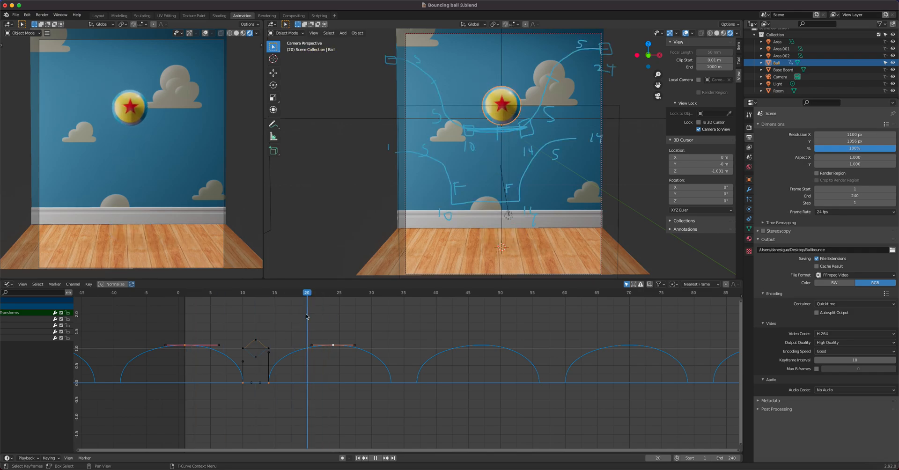
click(301, 292)
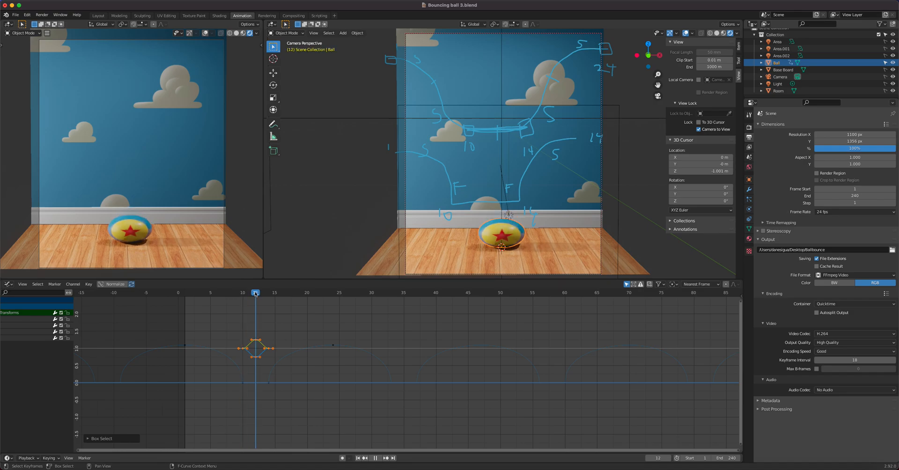
click(268, 292)
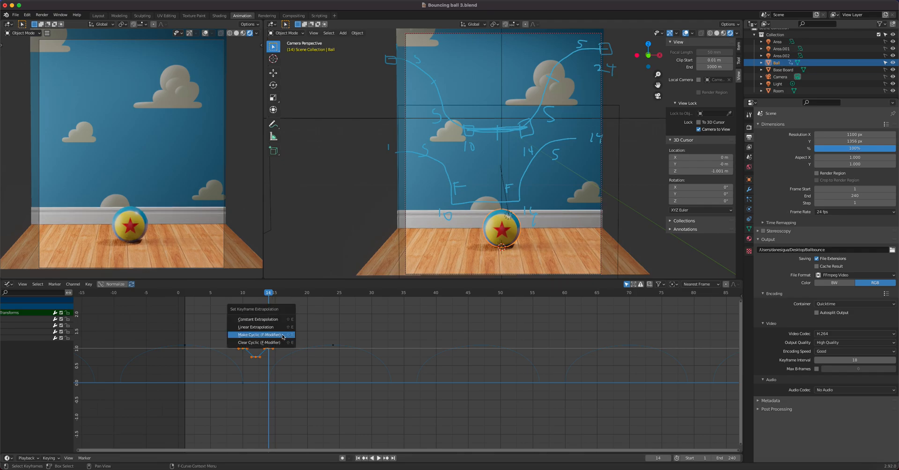
click(258, 334)
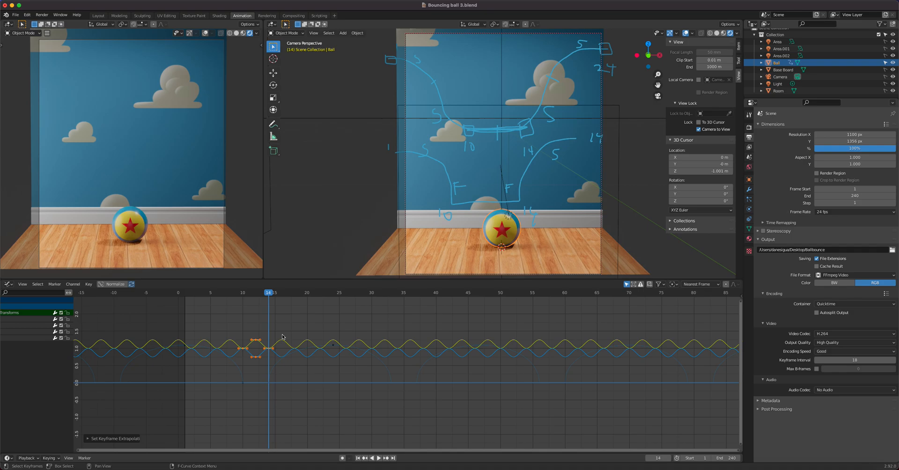
mouse_move(271, 347)
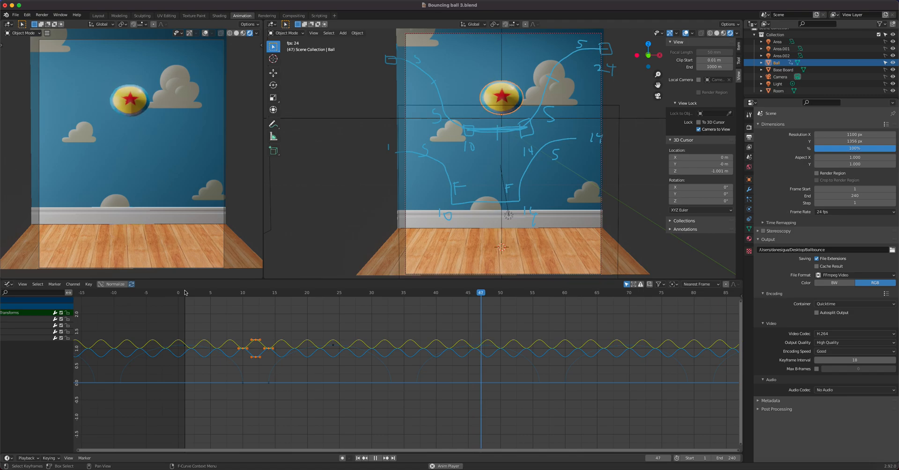
click(375, 458)
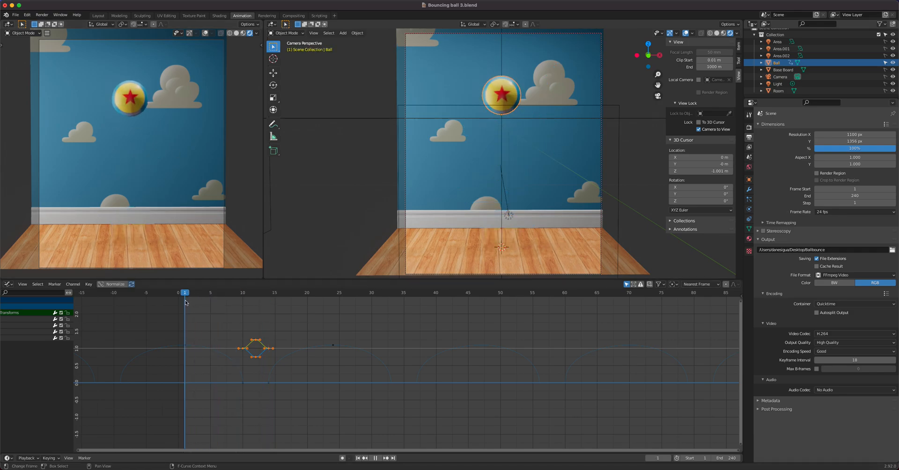
- Set frame 24, select the neutral scale key before the squash, and return to frame 1
click(339, 292)
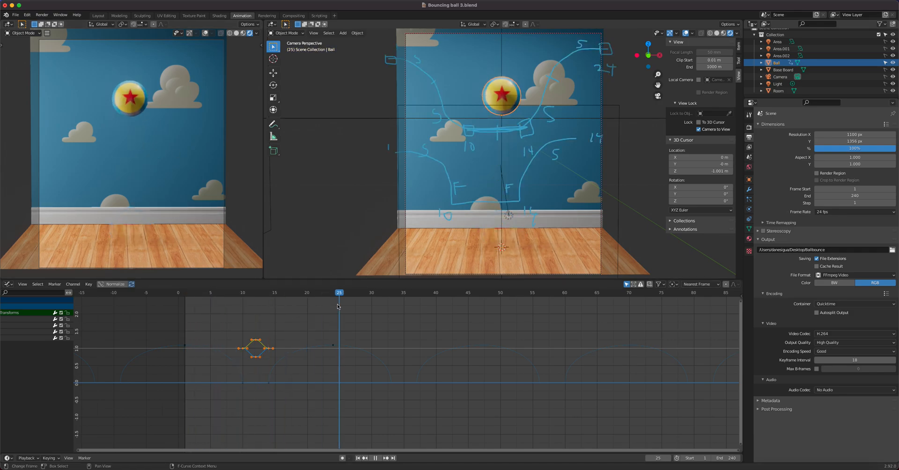
click(370, 457)
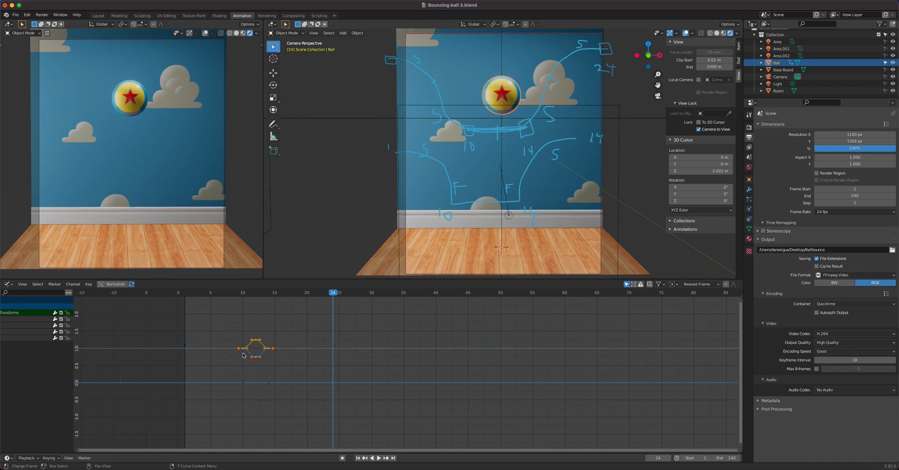
mouse_move(276, 356)
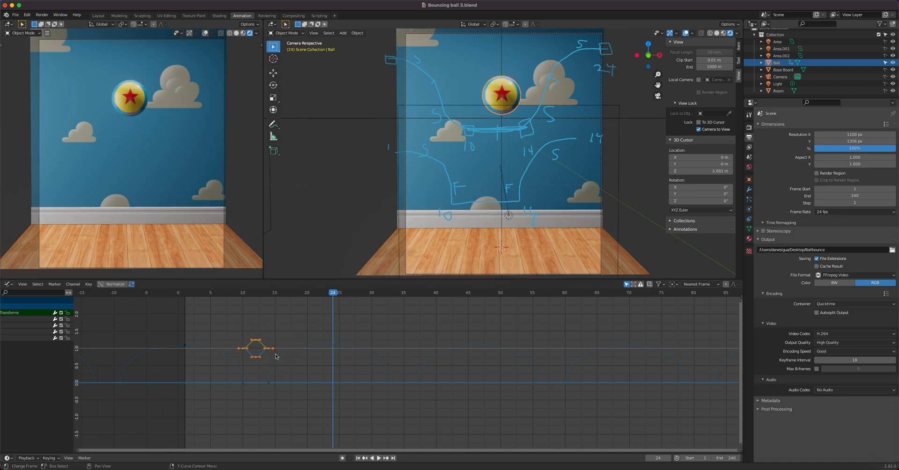
mouse_move(248, 352)
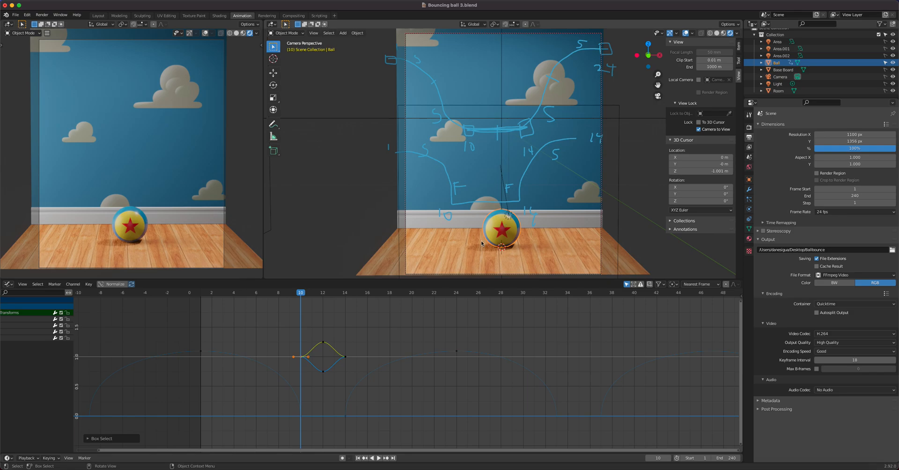
mouse_move(608, 195)
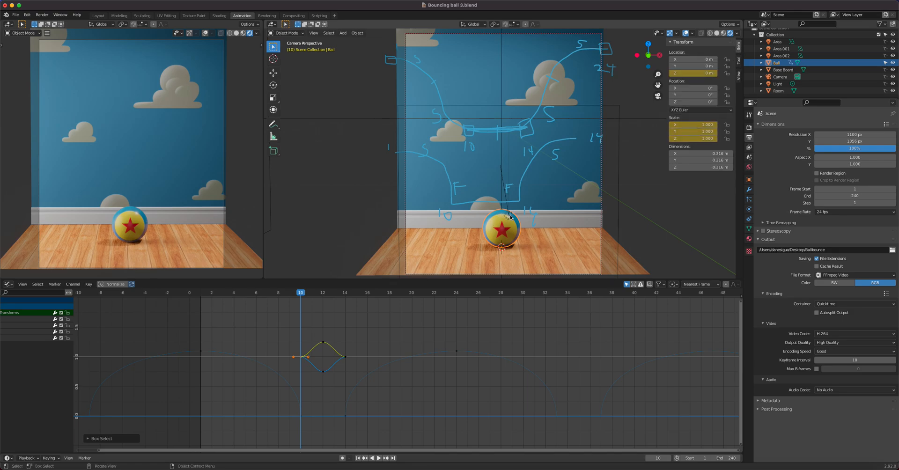
mouse_move(294, 347)
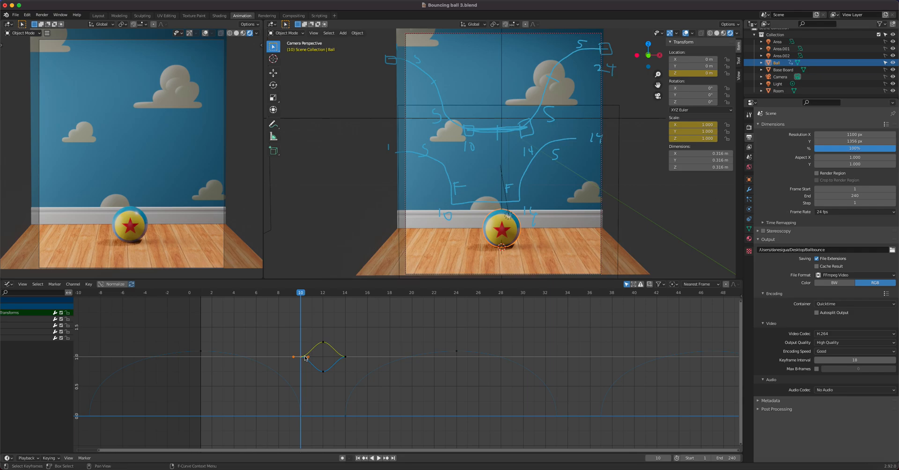
click(378, 457)
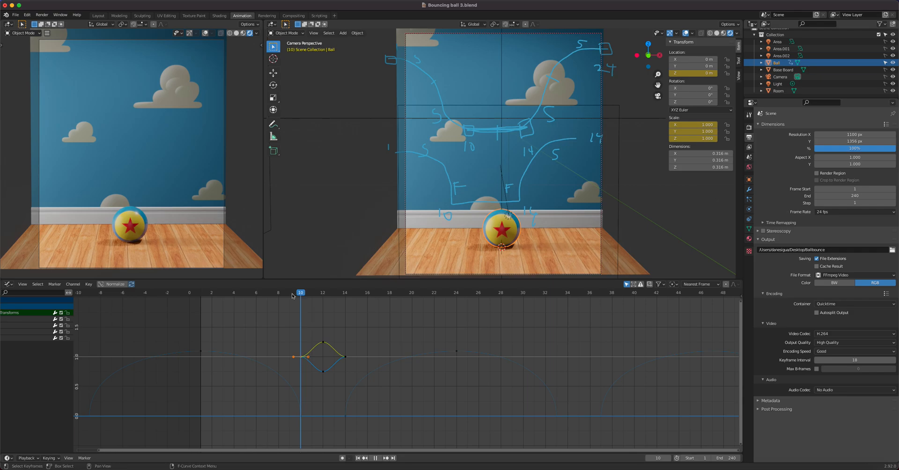
click(200, 292)
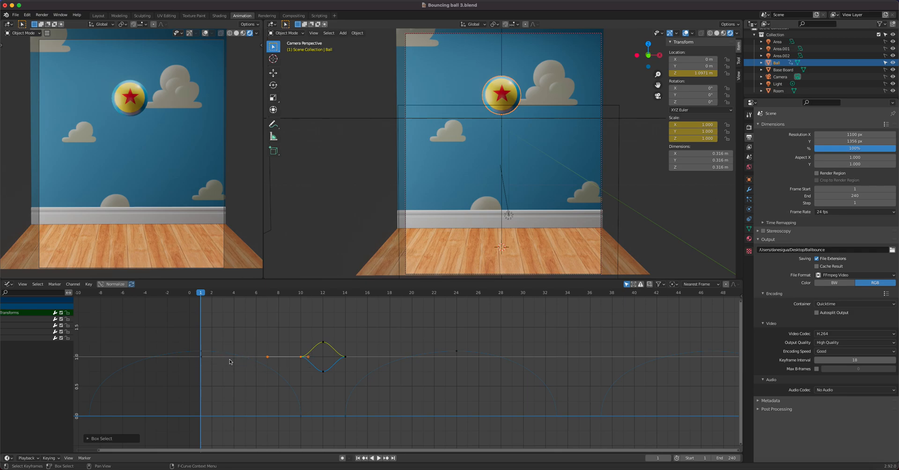
mouse_move(463, 149)
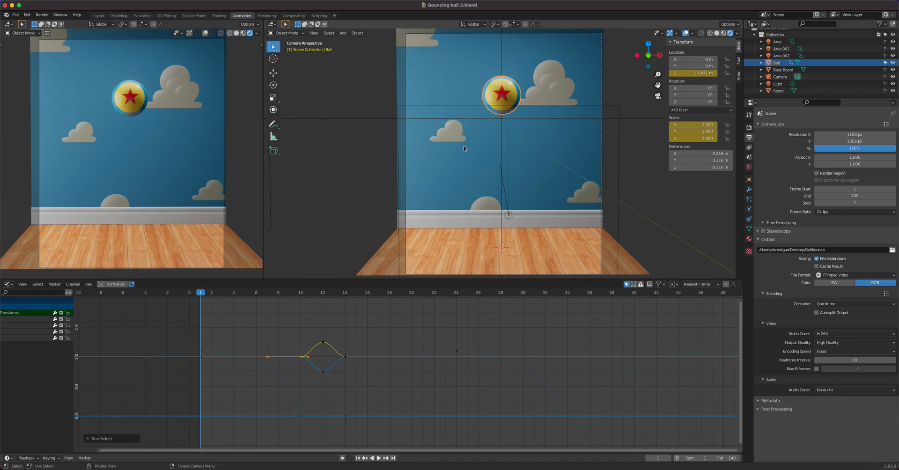
mouse_move(506, 116)
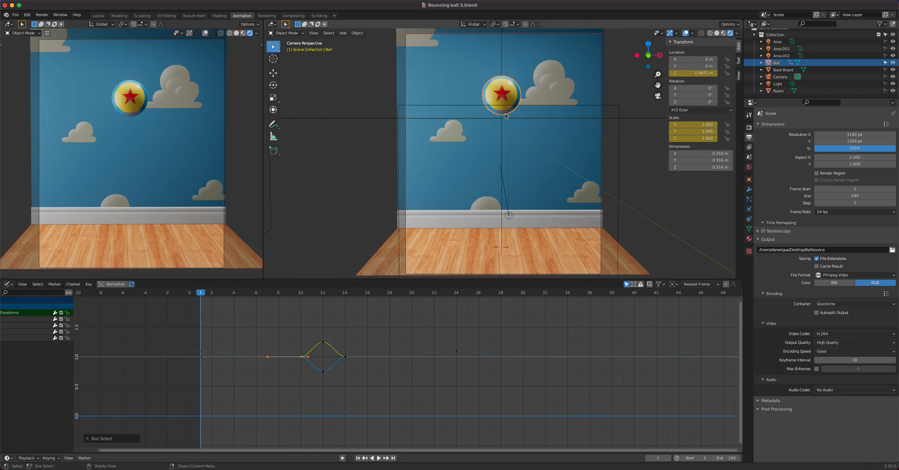
- Paste the neutral scale keys around frames 21–28 and set the current frame to 24
click(378, 457)
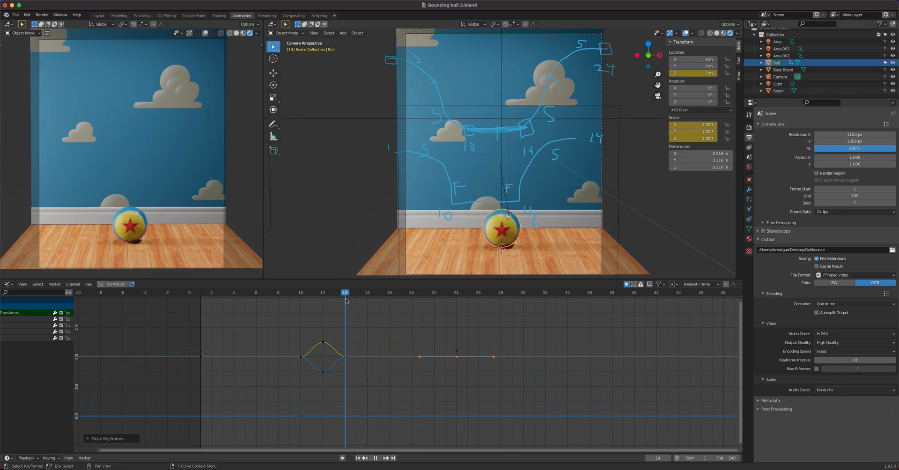
click(456, 292)
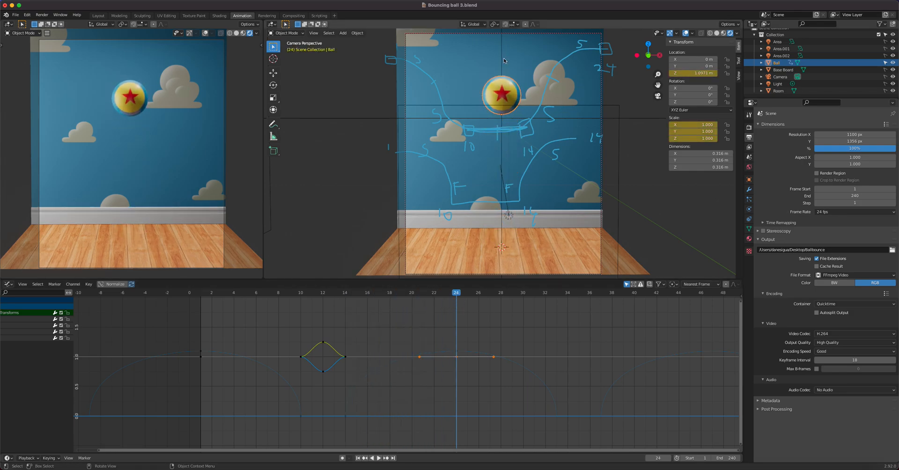
mouse_move(202, 355)
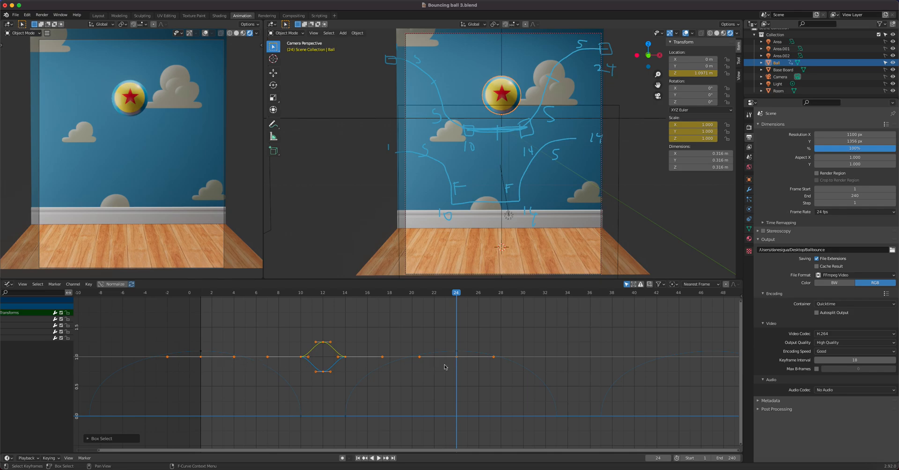
mouse_move(442, 353)
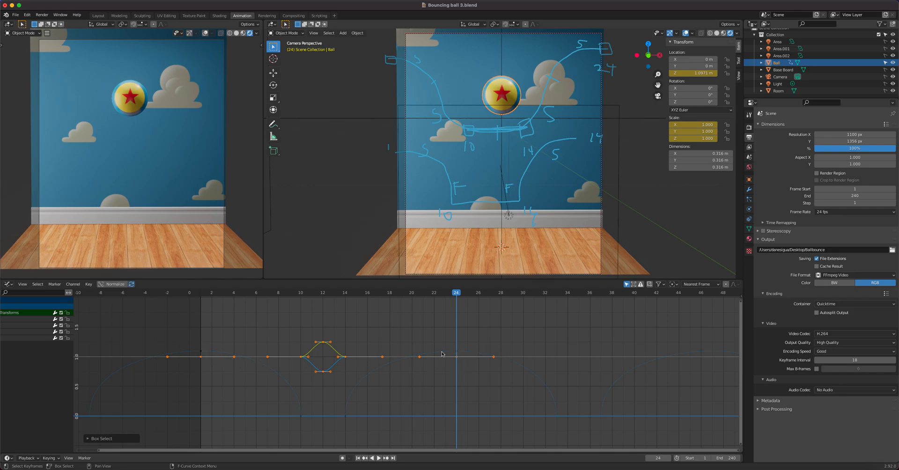
mouse_move(363, 355)
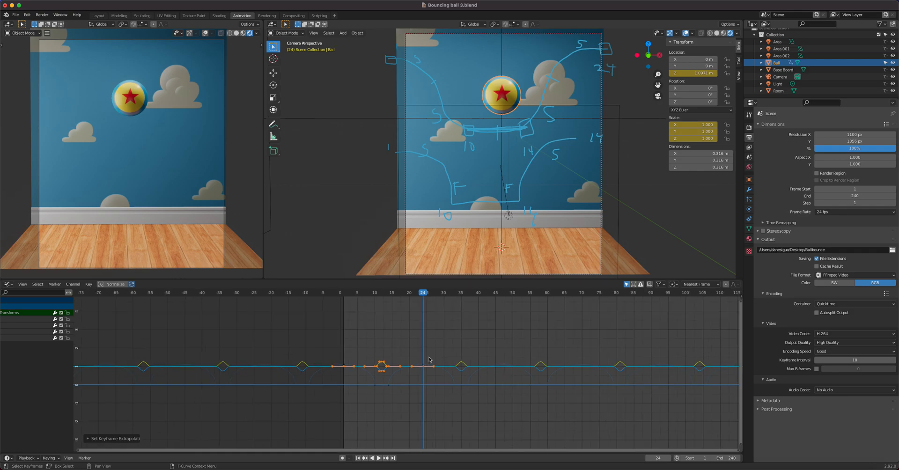
mouse_move(486, 358)
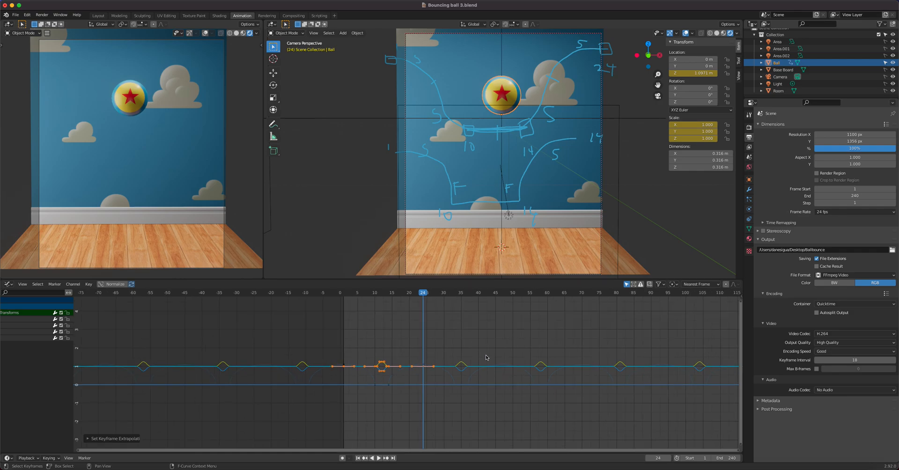
mouse_move(444, 364)
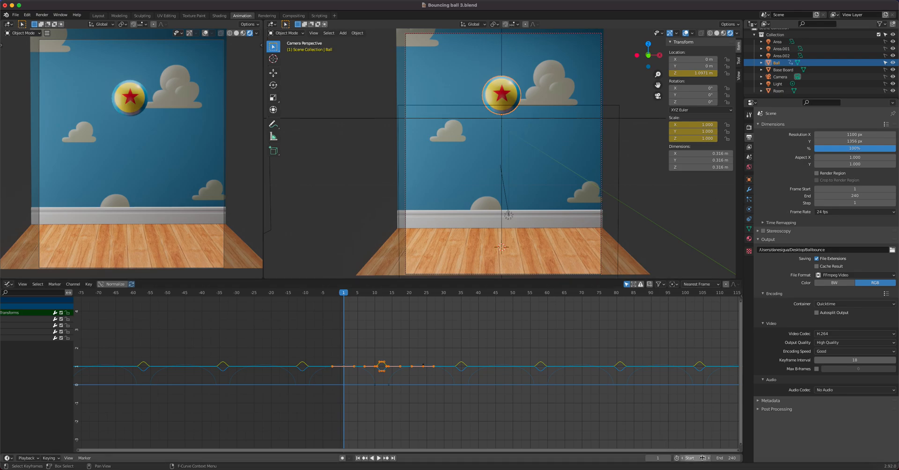
mouse_move(730, 457)
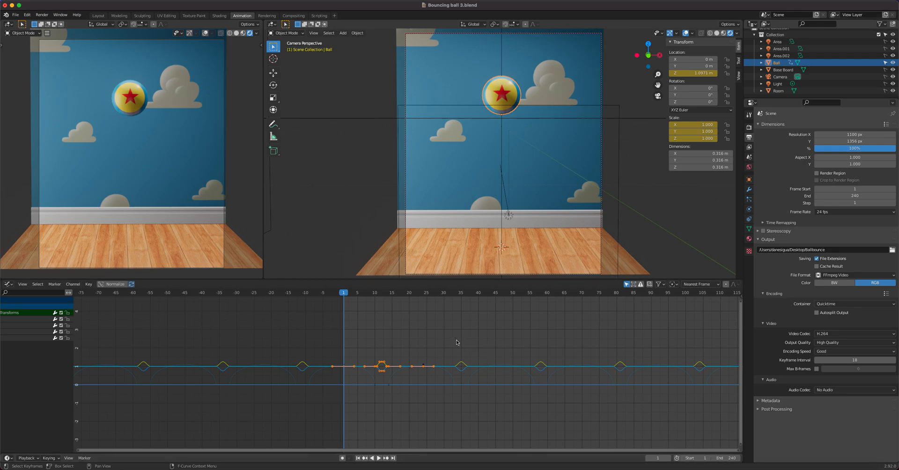
- Start and stop playback repeatedly, watching the ball bounce and squash past frame 200
click(377, 458)
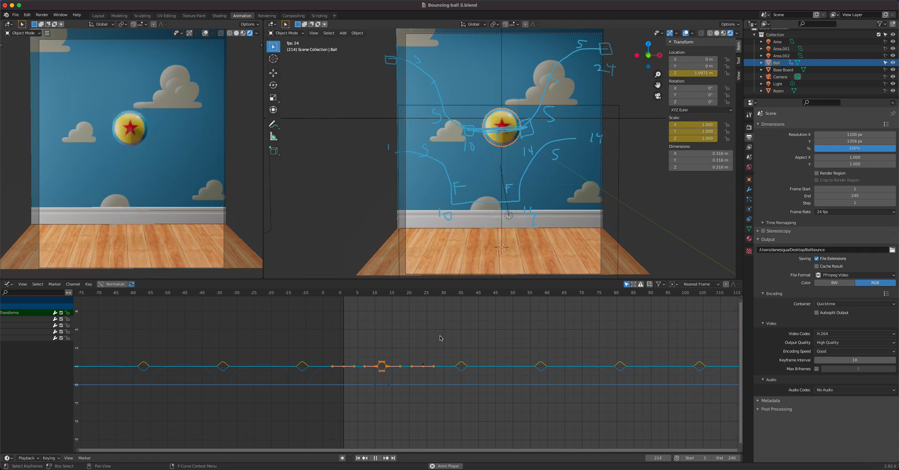
click(412, 292)
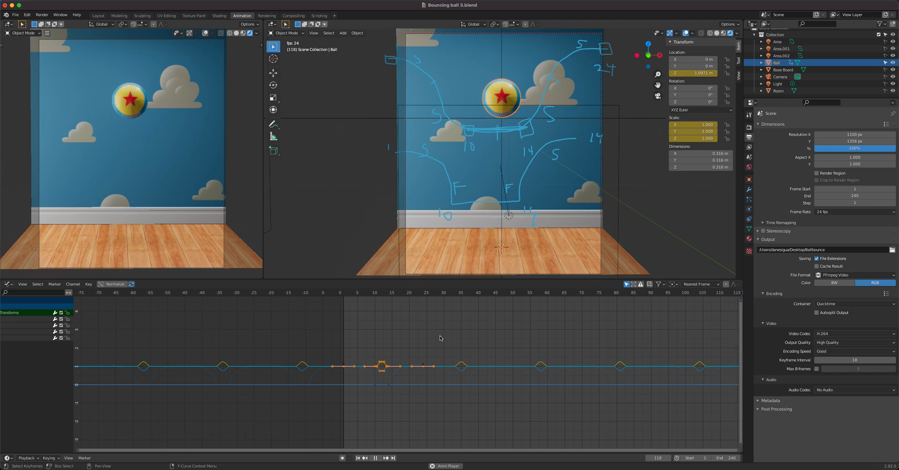
click(375, 457)
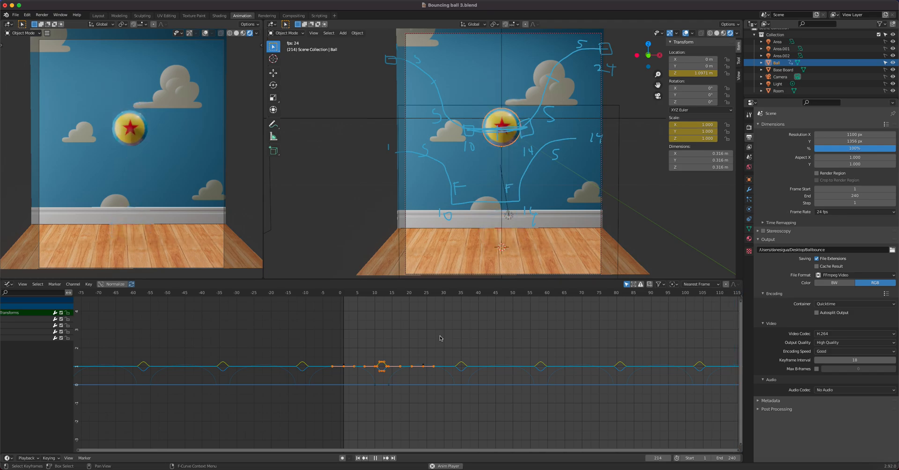
click(411, 292)
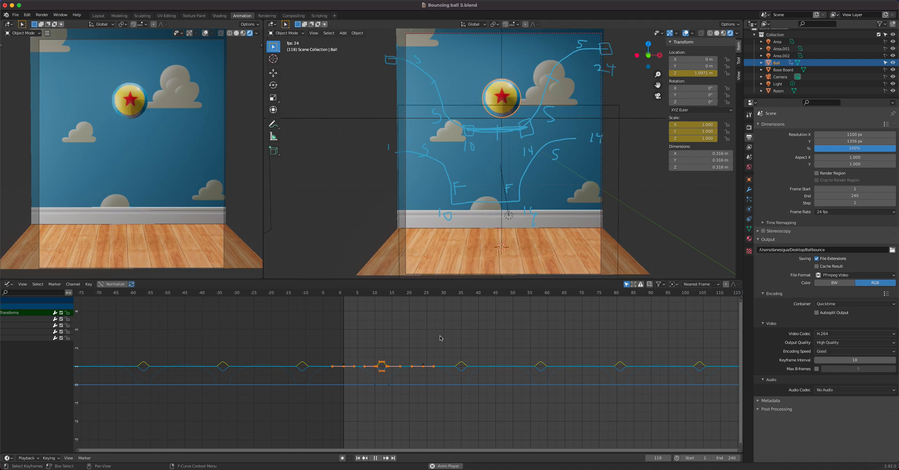
click(375, 457)
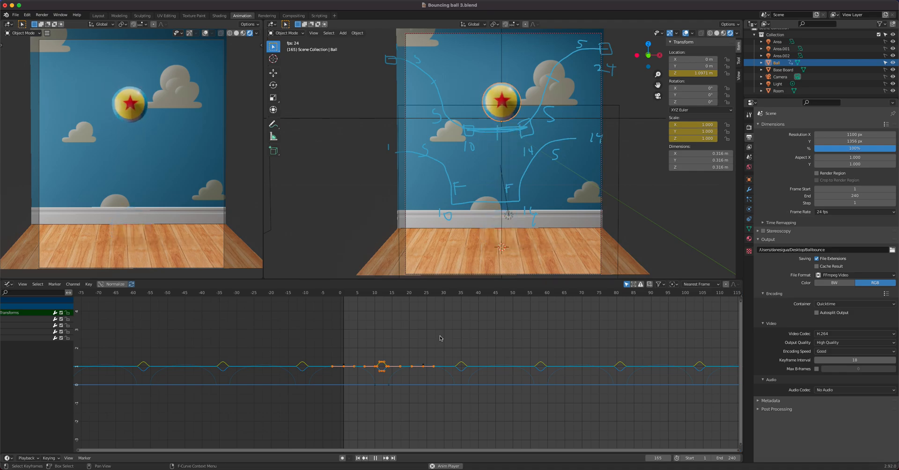